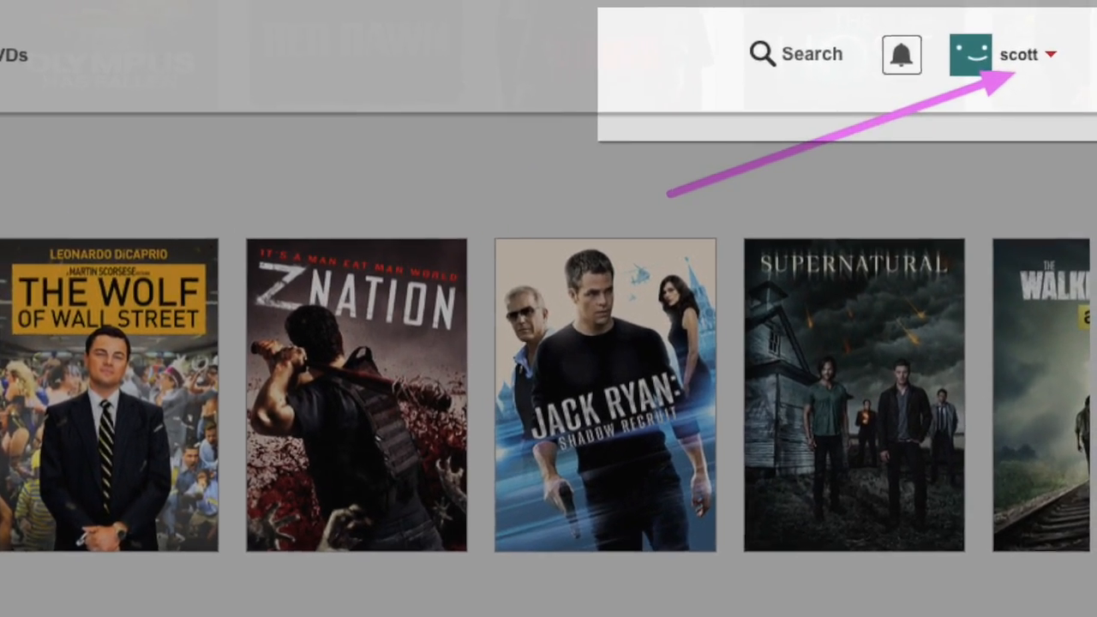
- Reach Your Account for the scott profile from the top-right profile menu
{"action": "left_click", "coordinate": [1021, 54]}
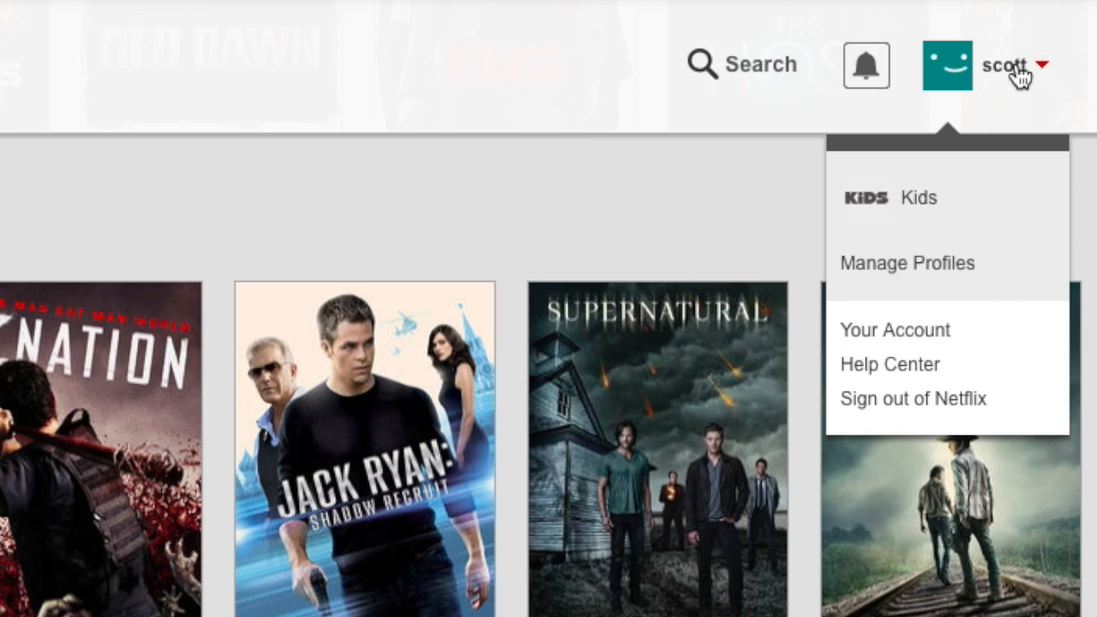
{"action": "mouse_move", "coordinate": [1049, 84]}
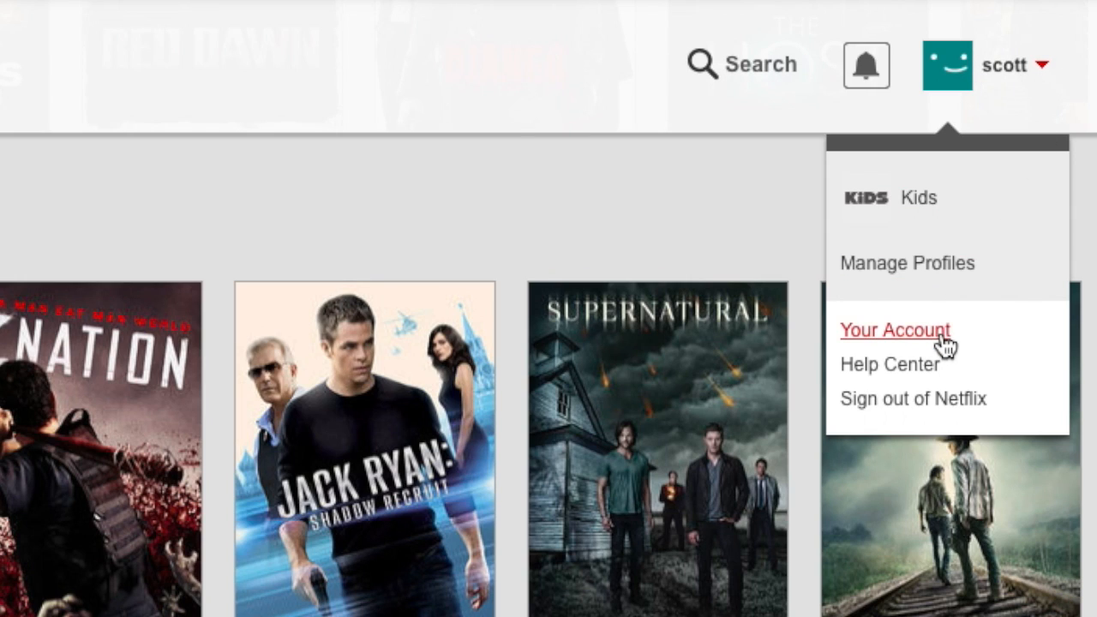
{"action": "mouse_move", "coordinate": [941, 348]}
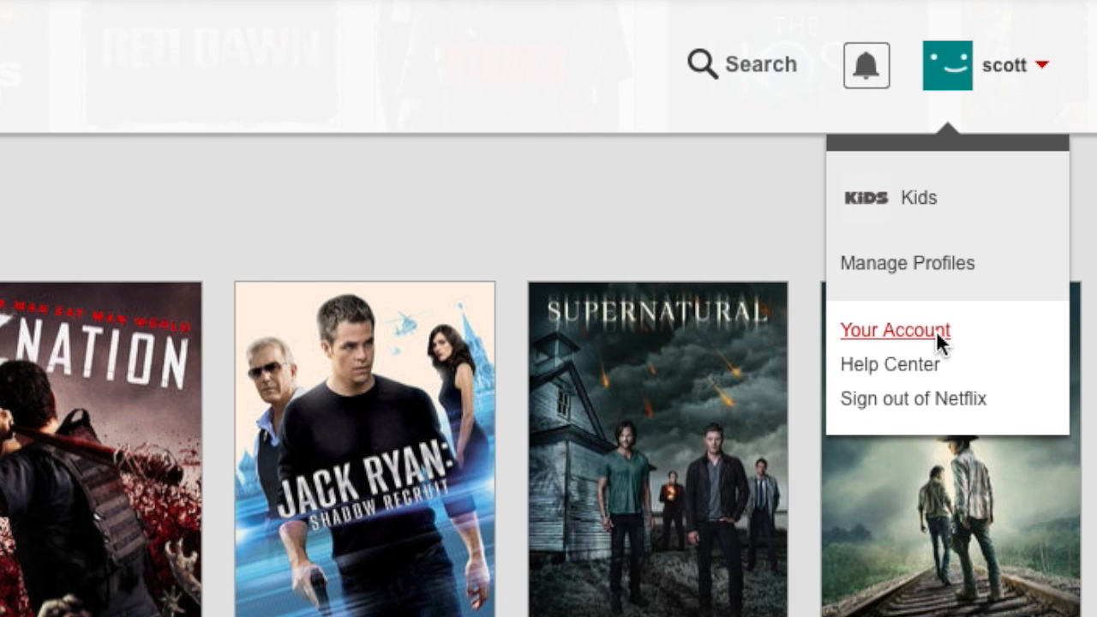
{"action": "left_click", "coordinate": [896, 329]}
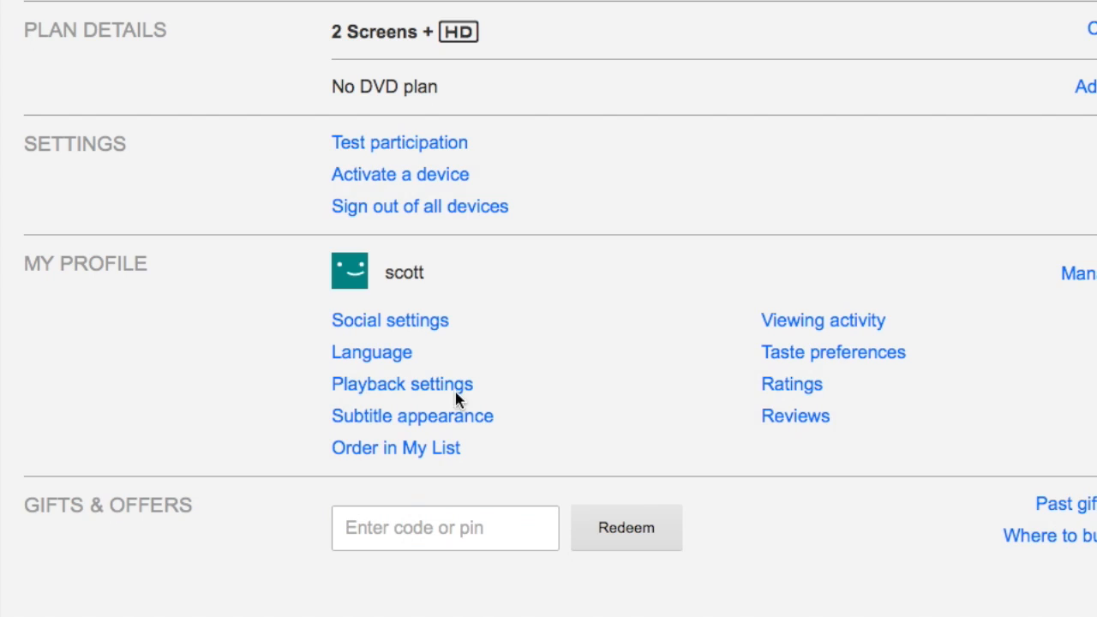
{"action": "mouse_move", "coordinate": [444, 390]}
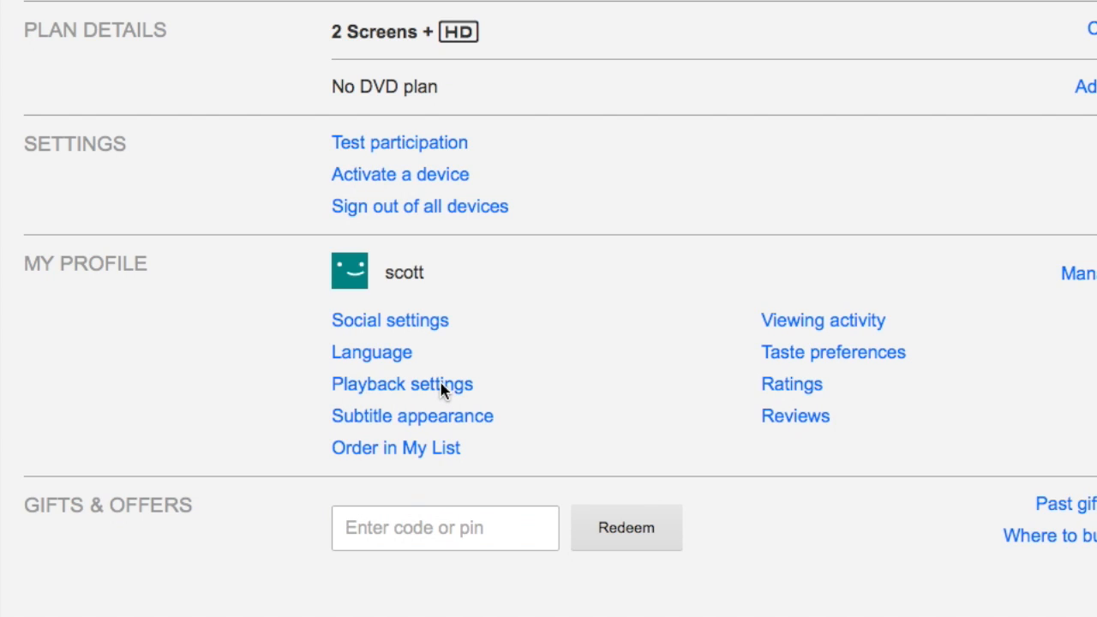
- Go to Playback settings under My Profile on the Account page
{"action": "left_click", "coordinate": [401, 384]}
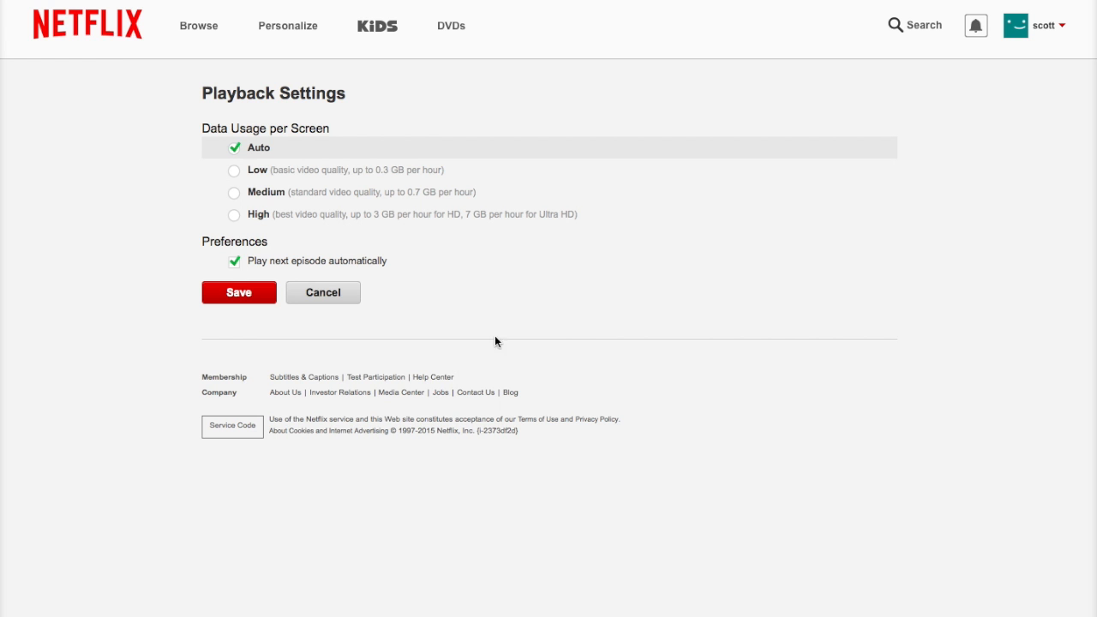
{"action": "mouse_move", "coordinate": [579, 330]}
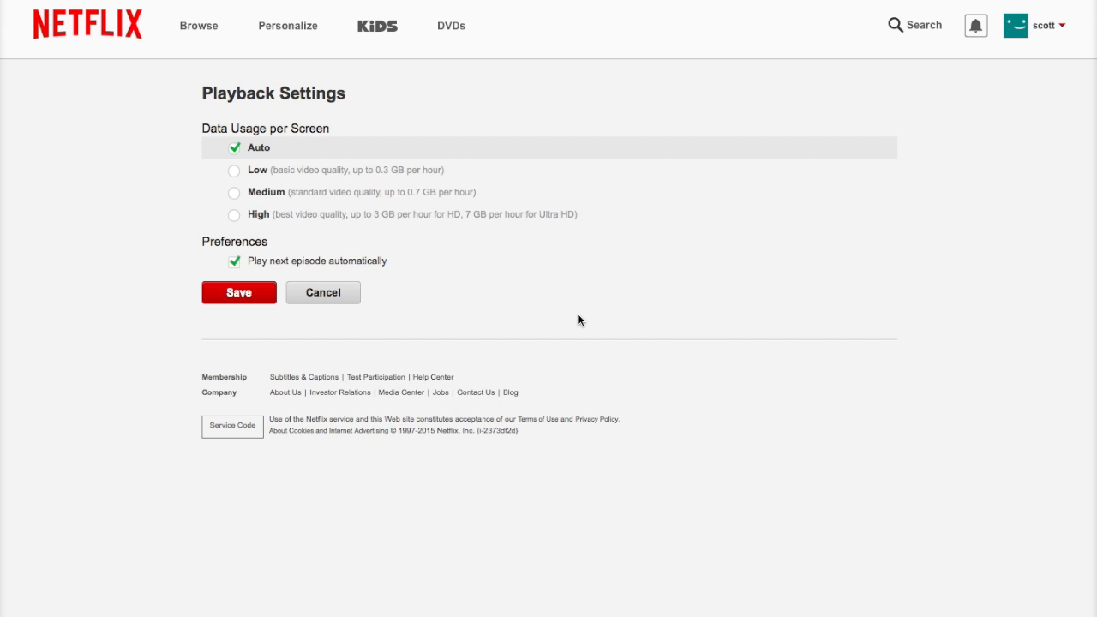
{"action": "mouse_move", "coordinate": [574, 320]}
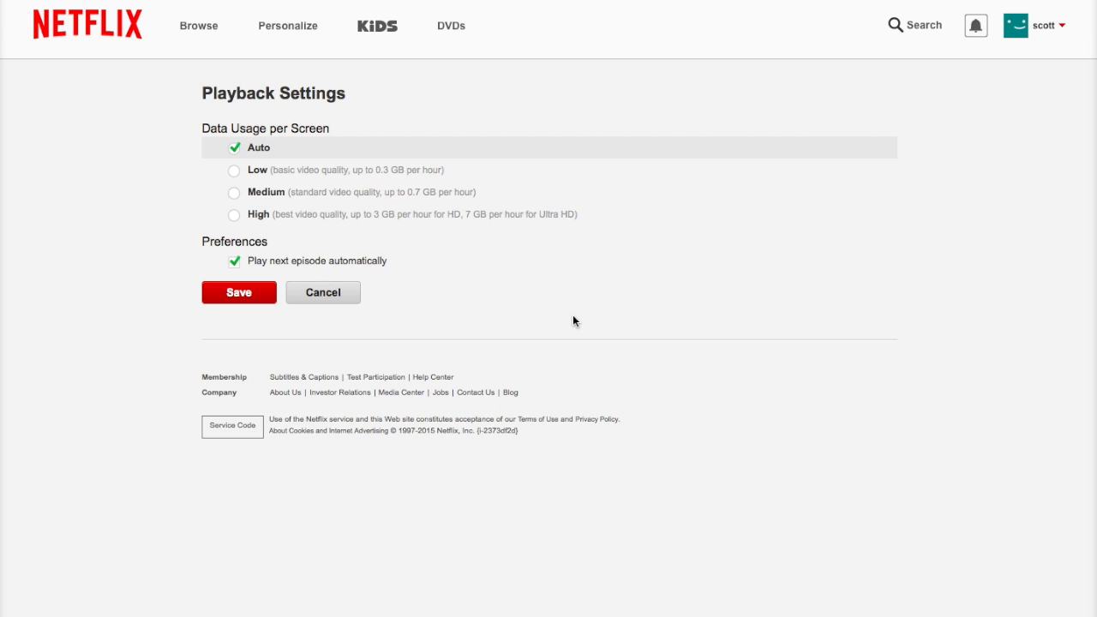
{"action": "mouse_move", "coordinate": [621, 261]}
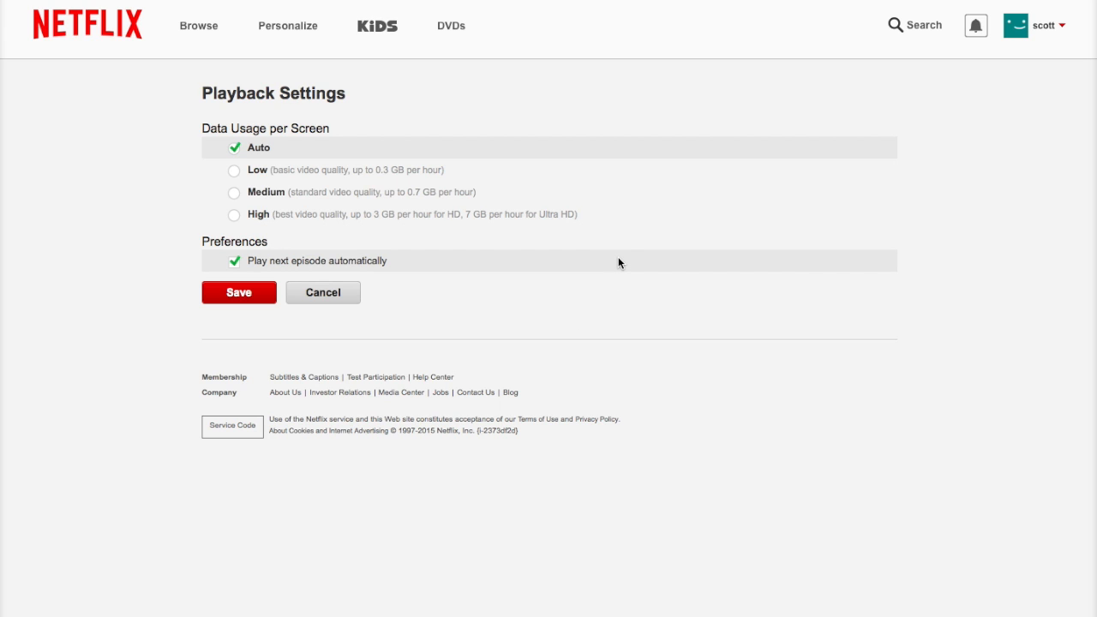
{"action": "mouse_move", "coordinate": [284, 193]}
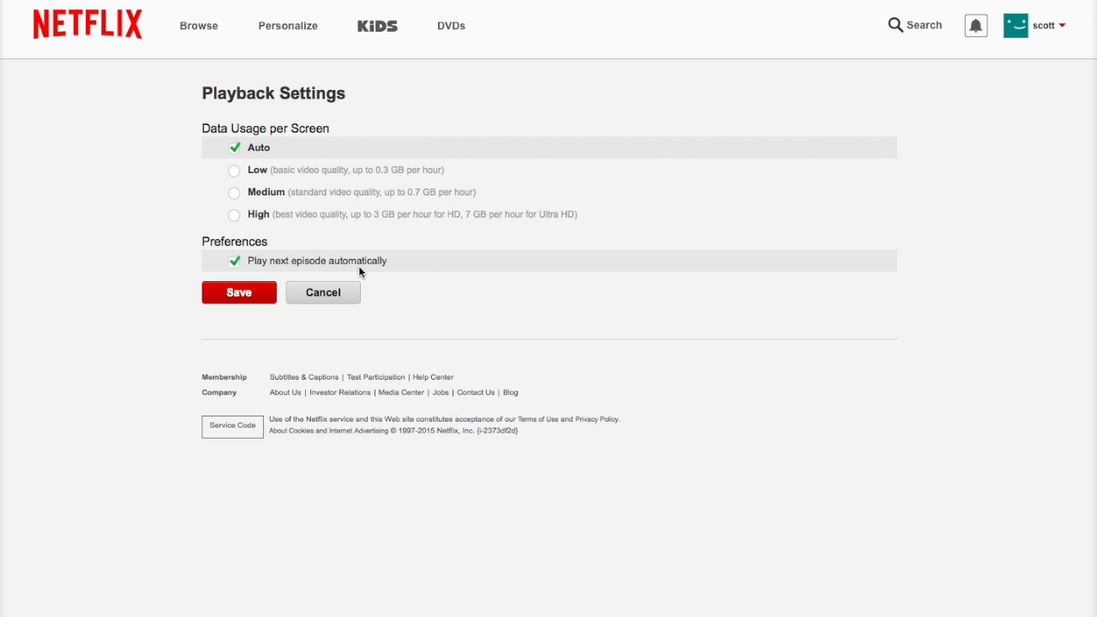
- Uncheck 'Play next episode automatically' under Preferences
{"action": "left_click", "coordinate": [234, 261]}
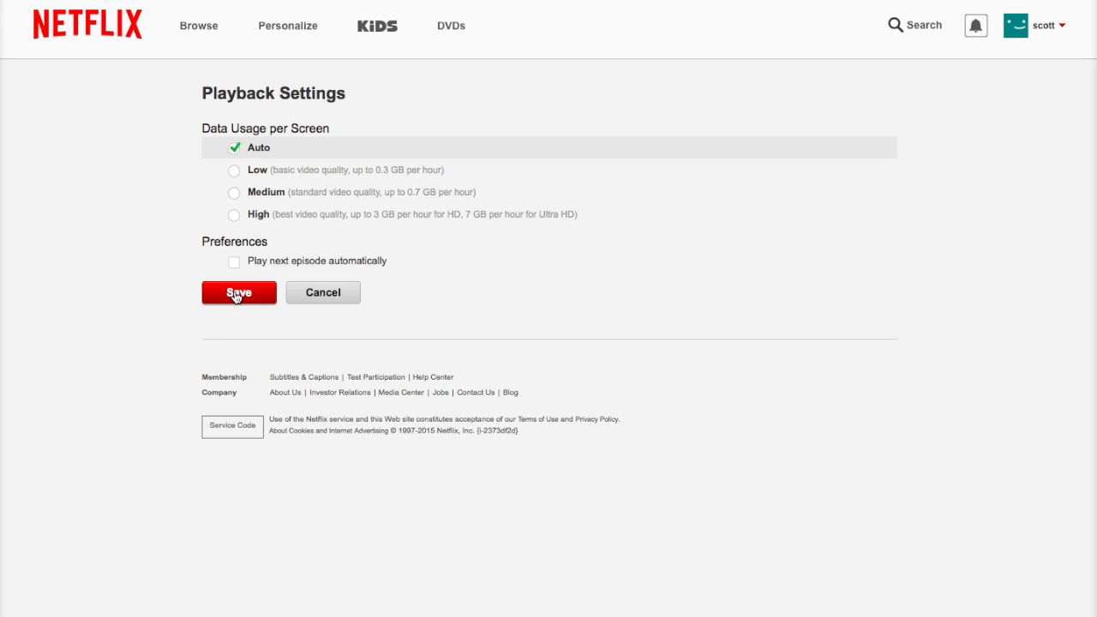
{"action": "mouse_move", "coordinate": [523, 215]}
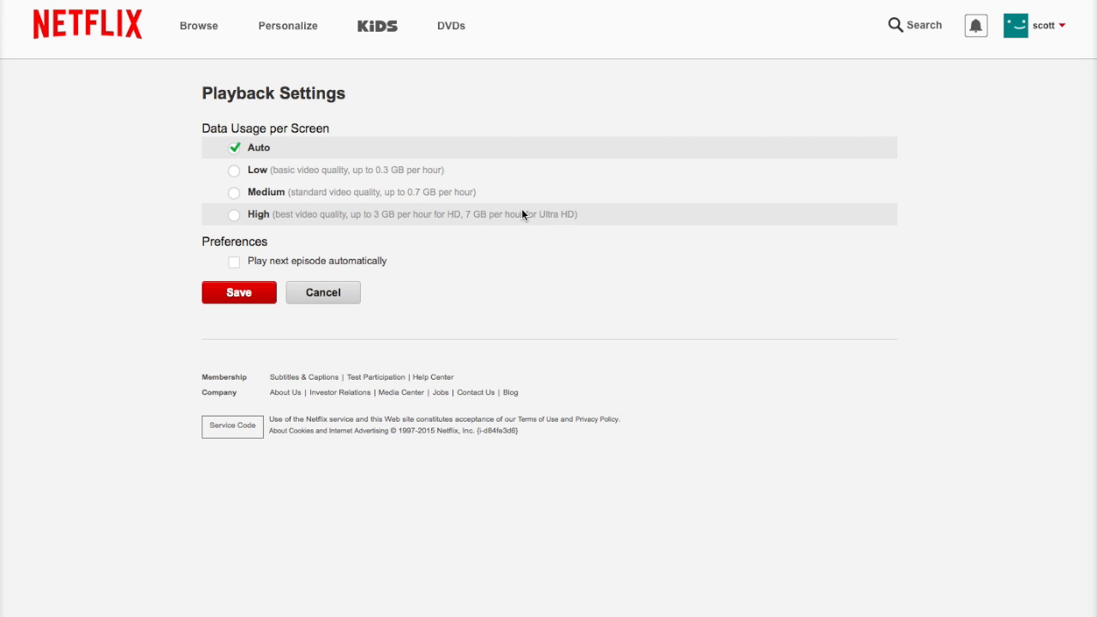
{"action": "mouse_move", "coordinate": [370, 182]}
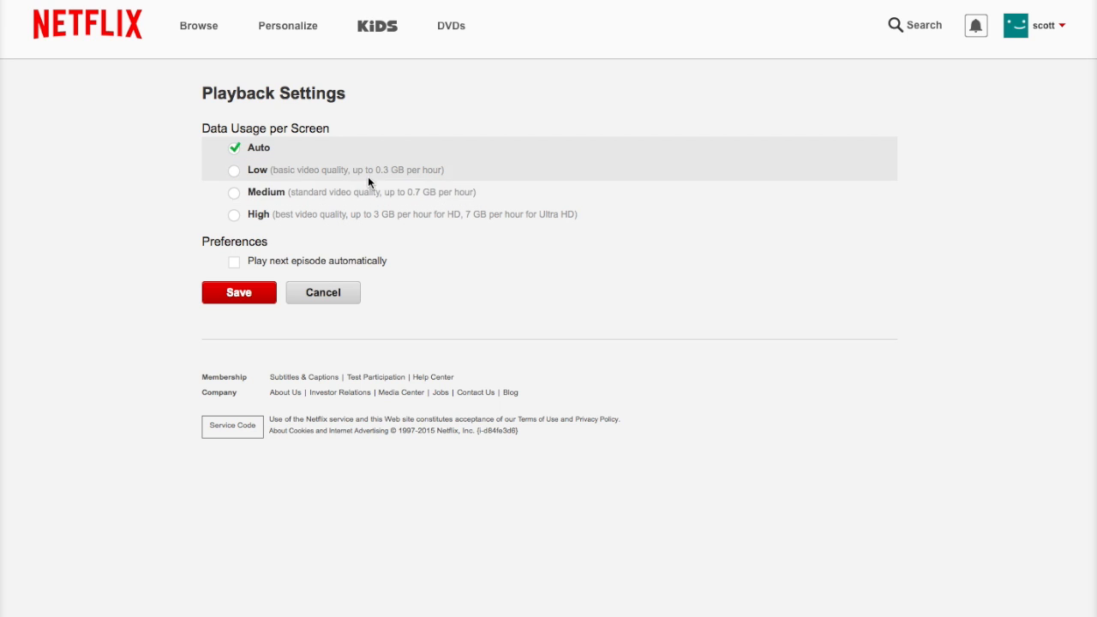
{"action": "mouse_move", "coordinate": [242, 174]}
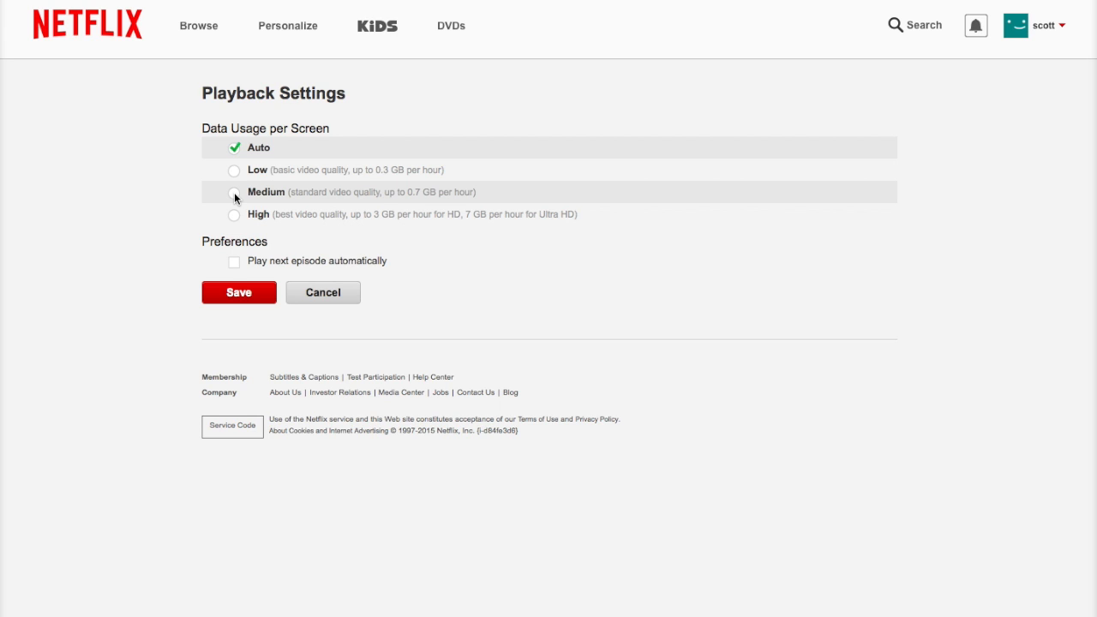
- Choose Medium for Data Usage per Screen and save the playback preferences
{"action": "left_click", "coordinate": [234, 192]}
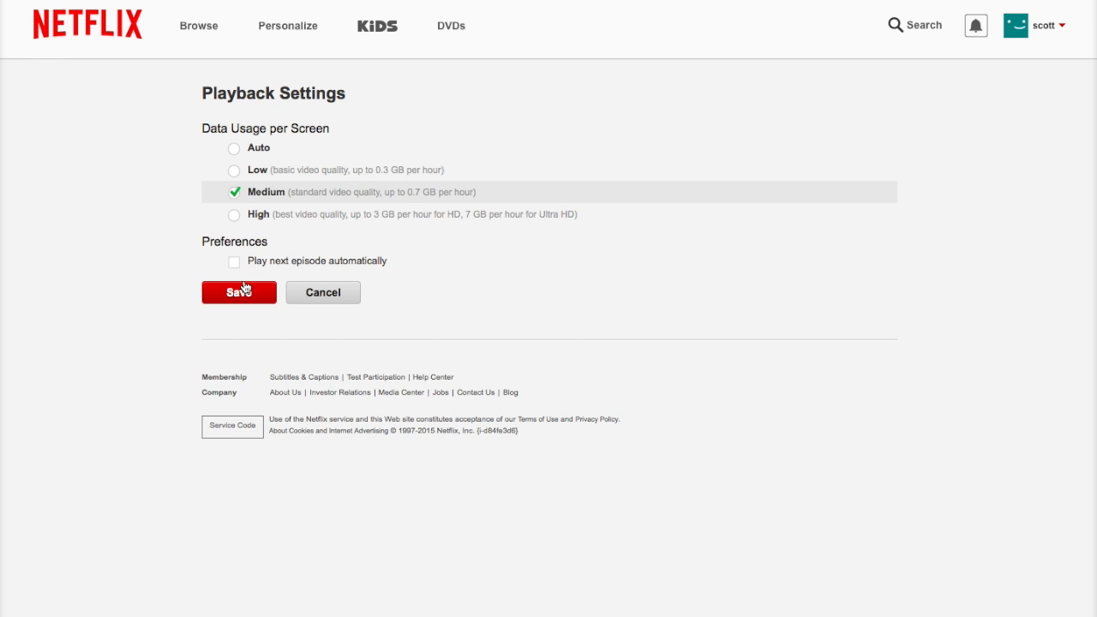
{"action": "left_click", "coordinate": [238, 291]}
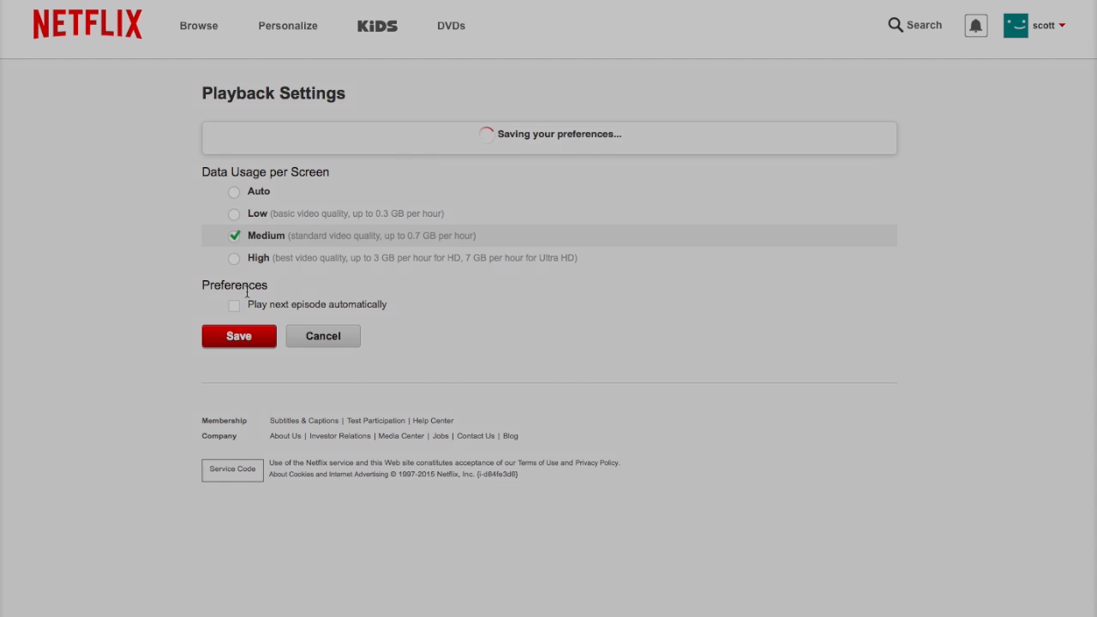